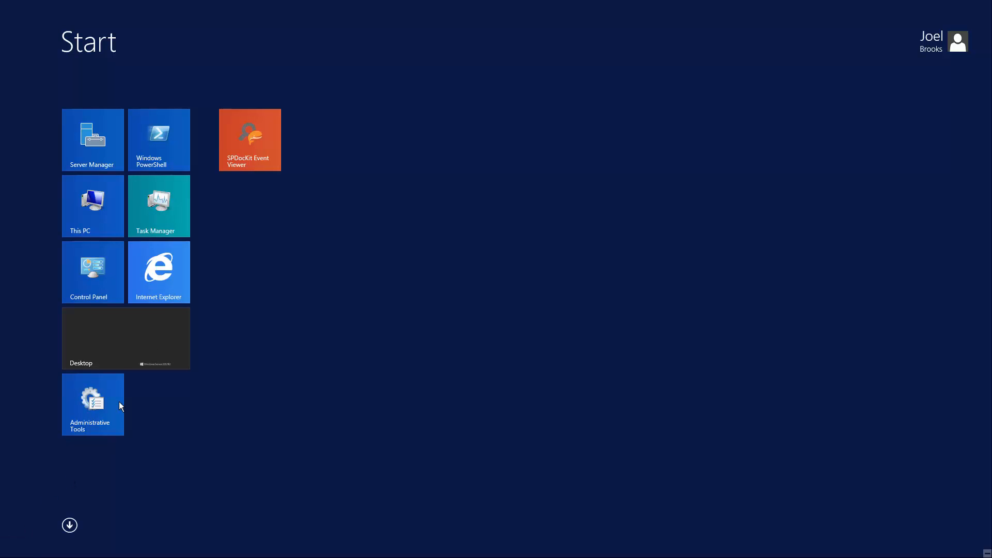
Launch SPDocKit Event Viewer from its Start screen tile.
{"action": "left_click", "coordinate": [125, 337]}
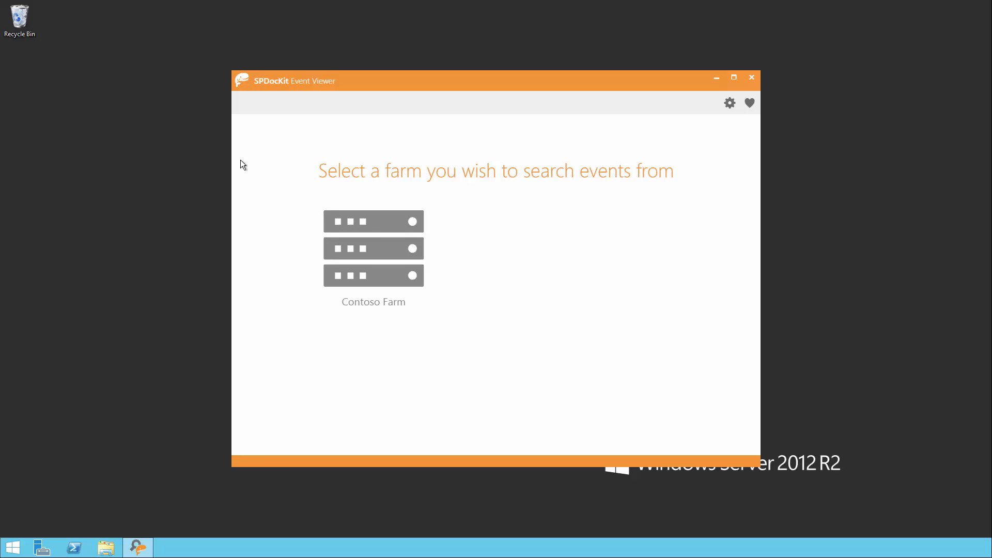
{"action": "mouse_move", "coordinate": [373, 248]}
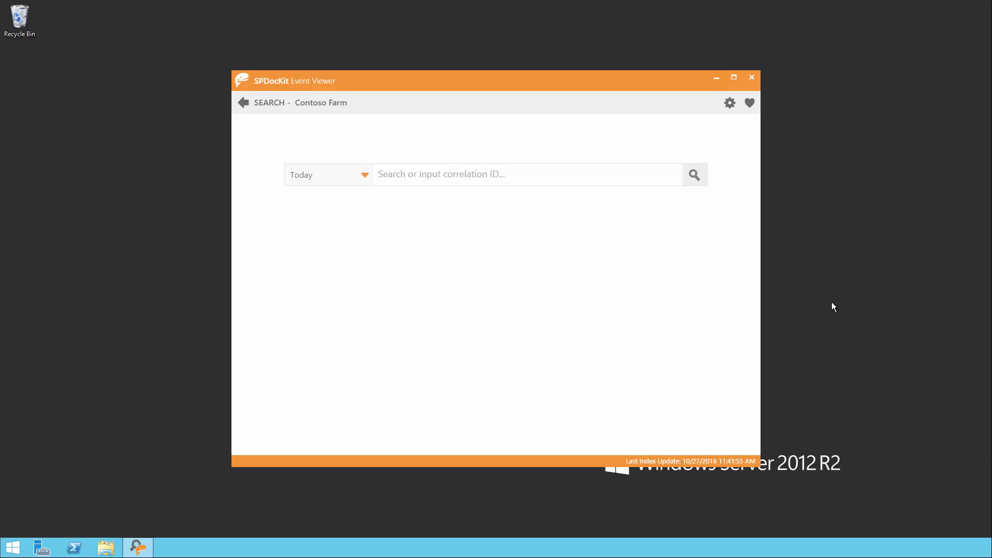
{"action": "mouse_move", "coordinate": [412, 184]}
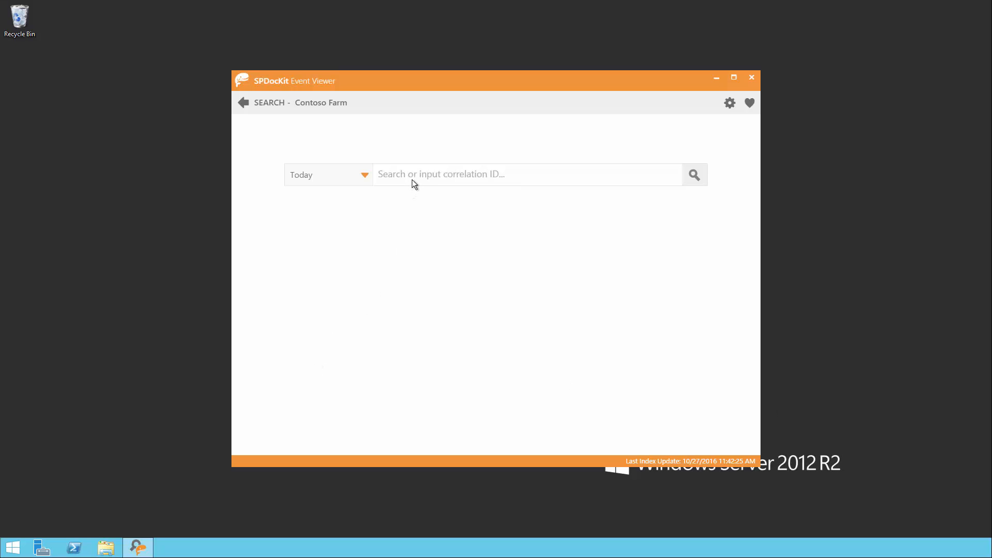
Search for correlation ID 1c7c1f68-0b11-46ab-9dab-79905c1b7f58, maximize the window, and filter to server sp1.
{"action": "type", "text": "1c7c1f68-0b11-46ab-9dab-79905c1b7f58"}
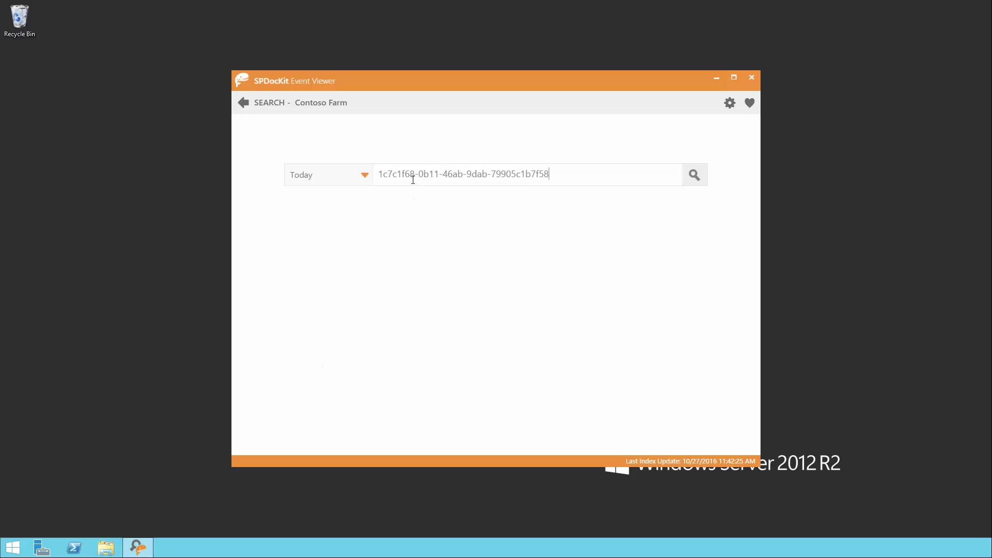
{"action": "left_click", "coordinate": [694, 175]}
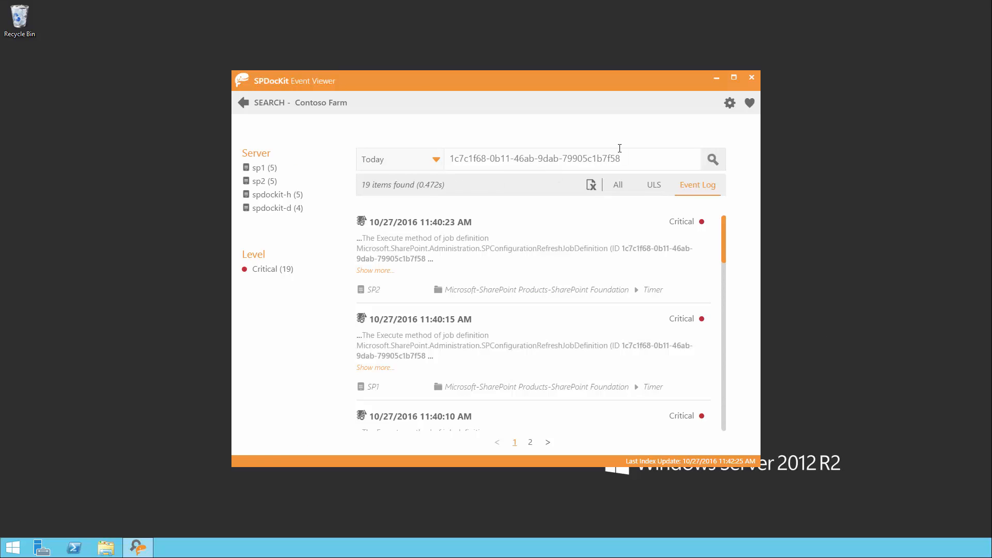
{"action": "left_click", "coordinate": [733, 77]}
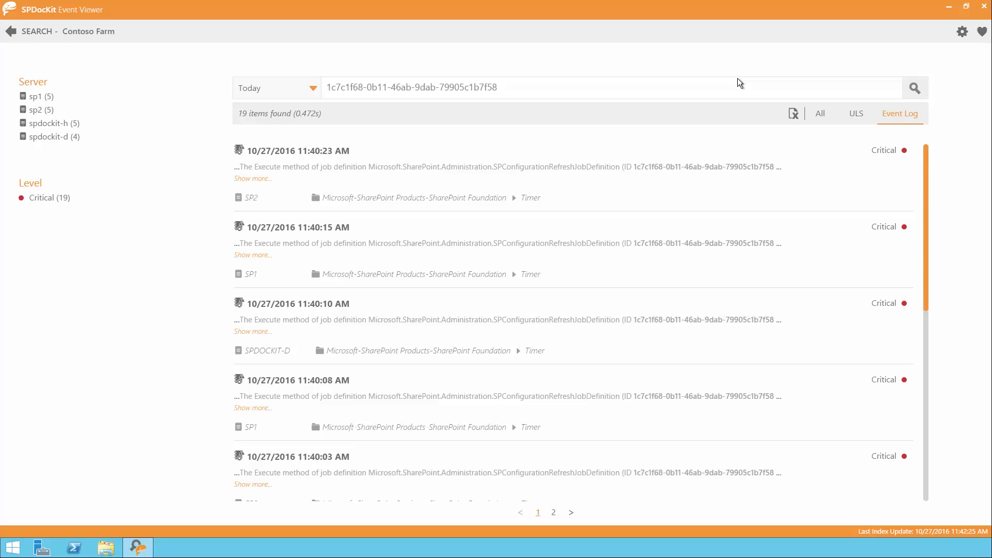
{"action": "mouse_move", "coordinate": [579, 68]}
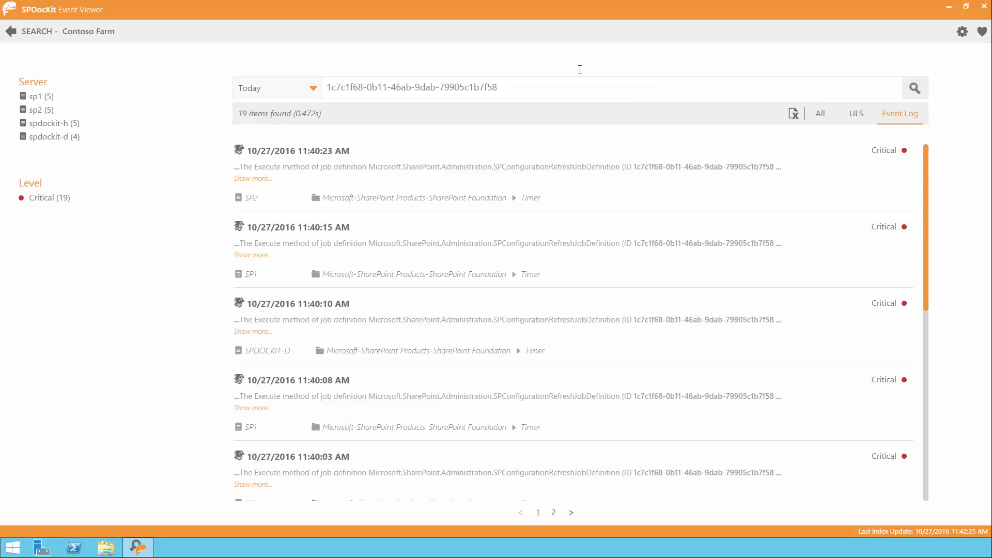
{"action": "left_click", "coordinate": [35, 96]}
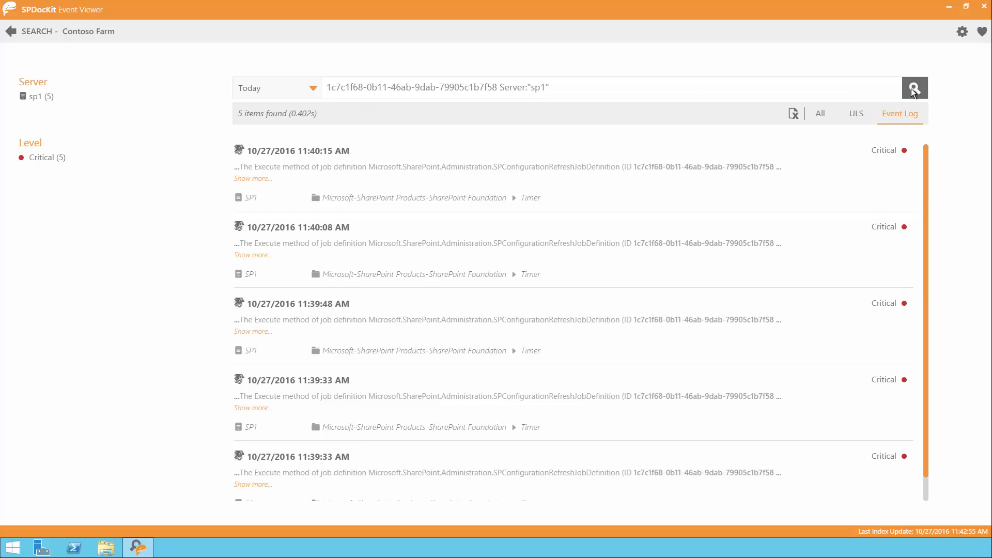
{"action": "mouse_move", "coordinate": [634, 96]}
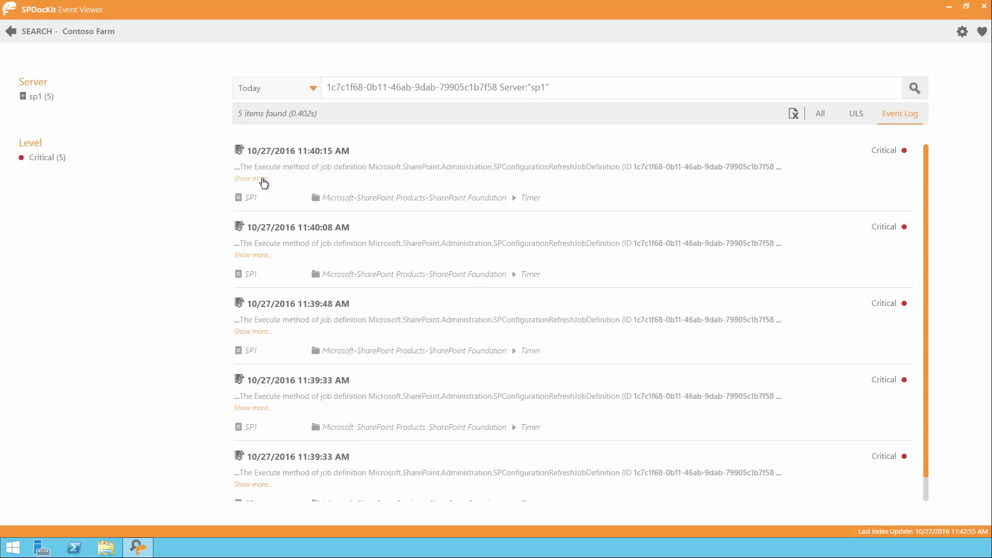
Expand the first sp1 result to reveal the SP16Farm_Config login failure.
{"action": "left_click", "coordinate": [247, 178]}
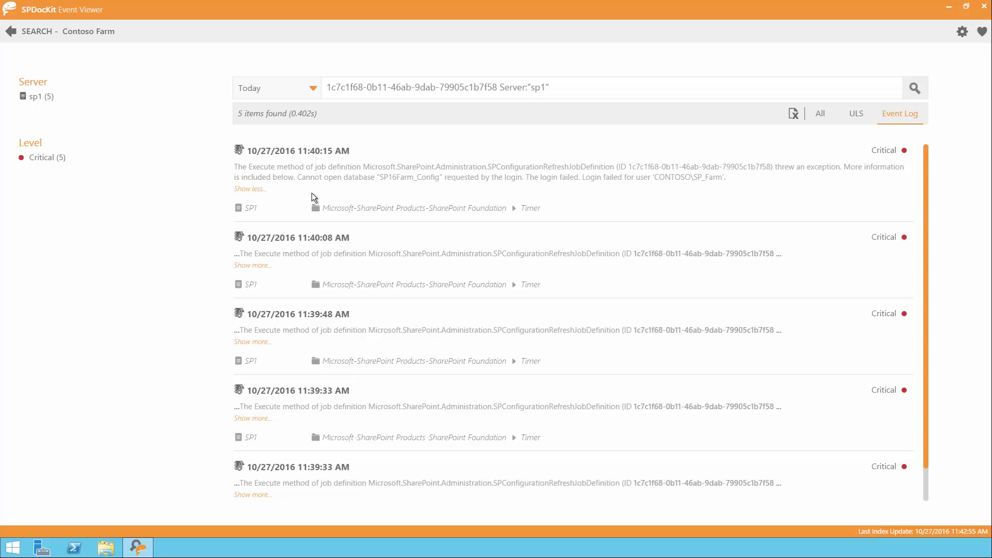
{"action": "mouse_move", "coordinate": [373, 187]}
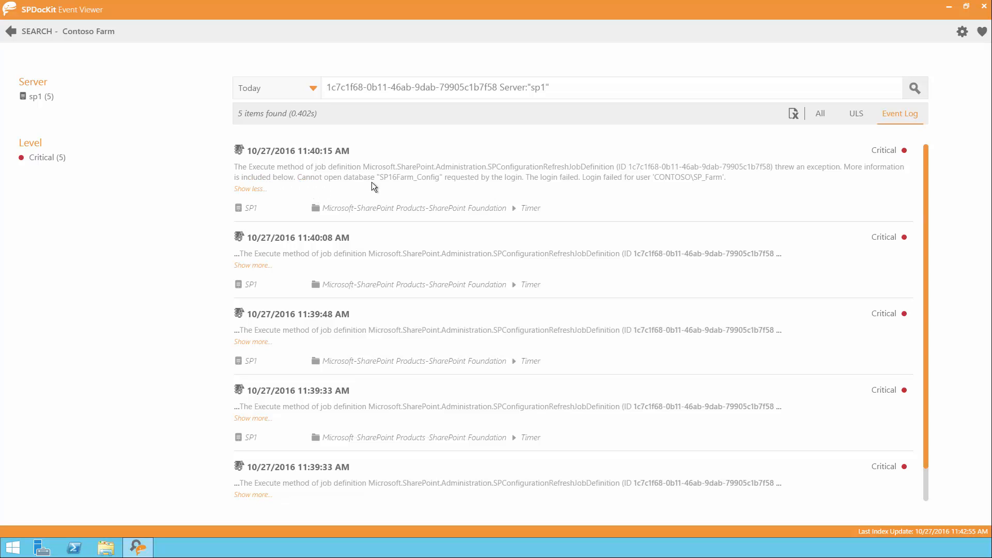
{"action": "mouse_move", "coordinate": [408, 177]}
{"action": "type", "text": "SP16Farm_Config"}
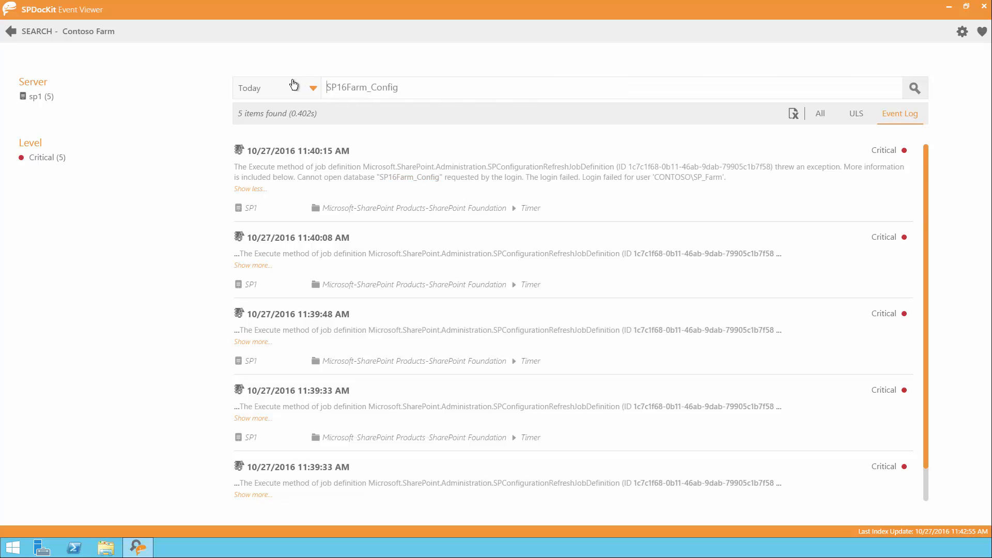
Search SP16Farm_Config across all log sources and expand the top result.
{"action": "left_click", "coordinate": [913, 87]}
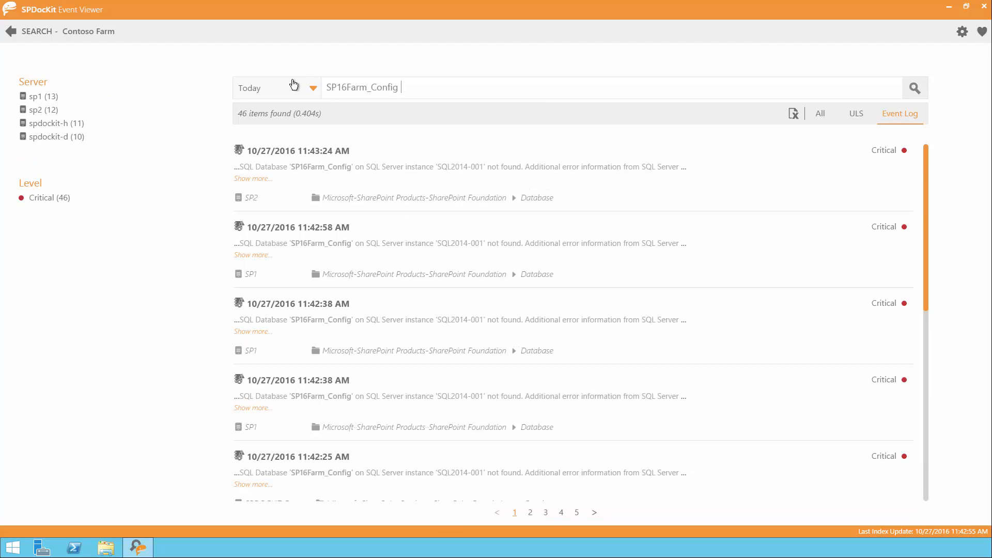
{"action": "mouse_move", "coordinate": [882, 128]}
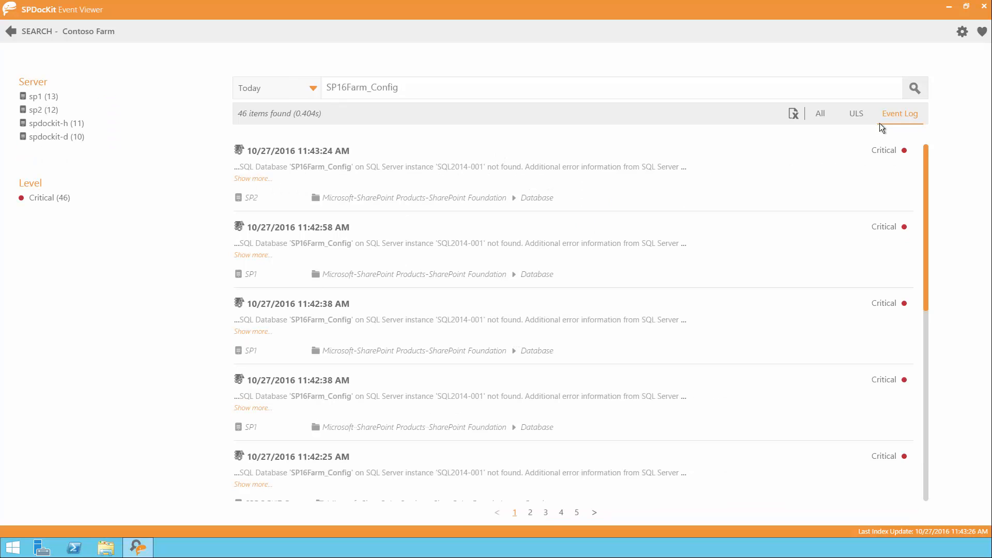
{"action": "left_click", "coordinate": [855, 113]}
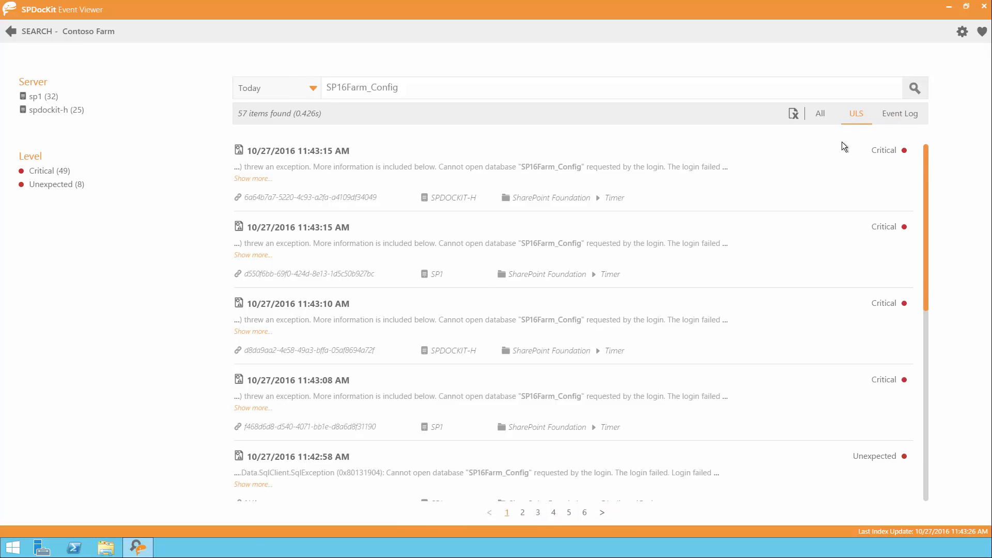
{"action": "left_click", "coordinate": [820, 113]}
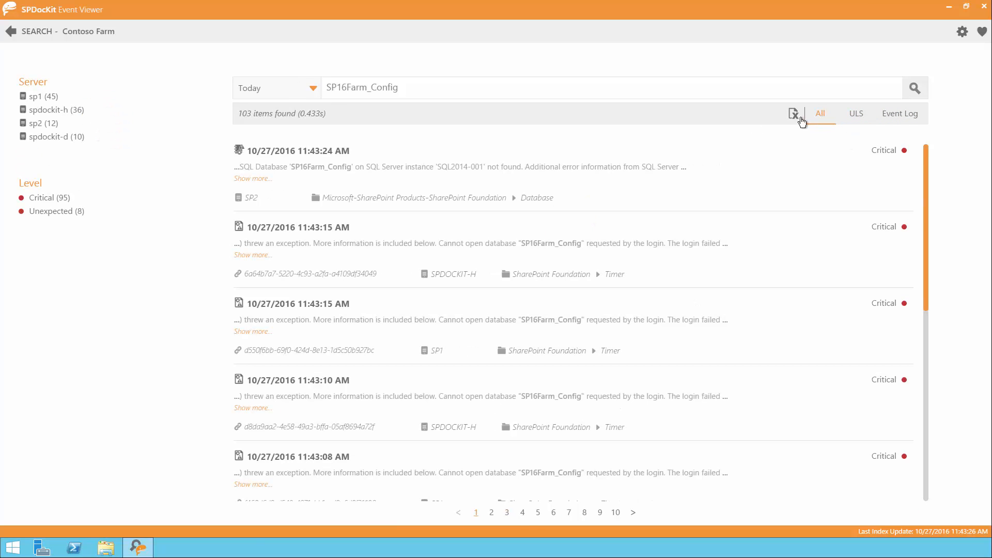
{"action": "left_click", "coordinate": [253, 178]}
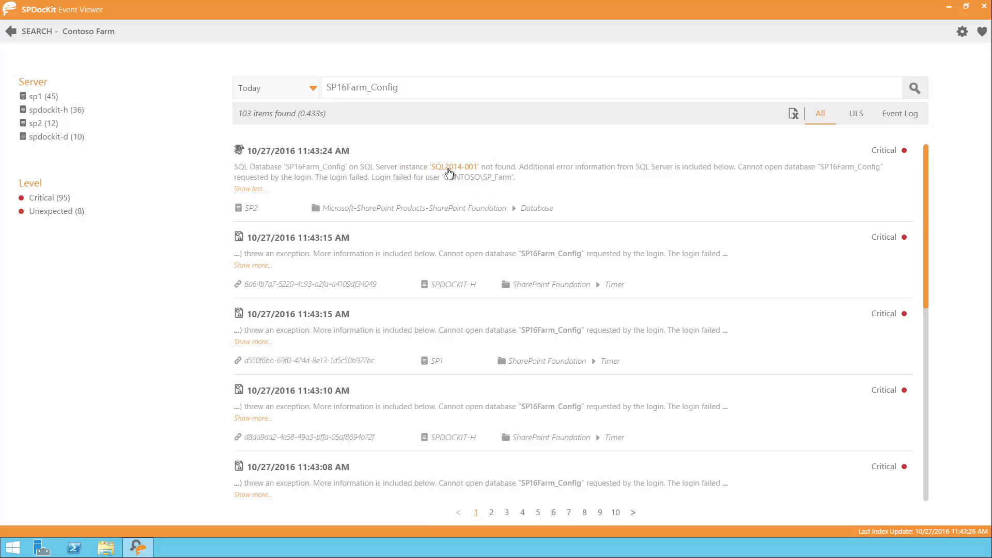
Add SQL2014-001 to the query for 42 events, then clear to an empty search.
{"action": "left_click", "coordinate": [914, 87]}
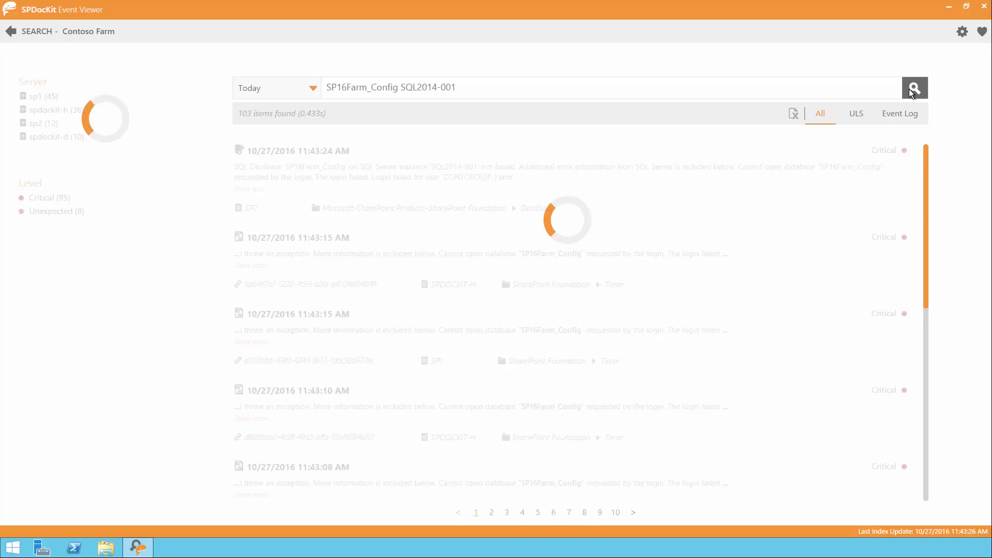
{"action": "left_click", "coordinate": [913, 88]}
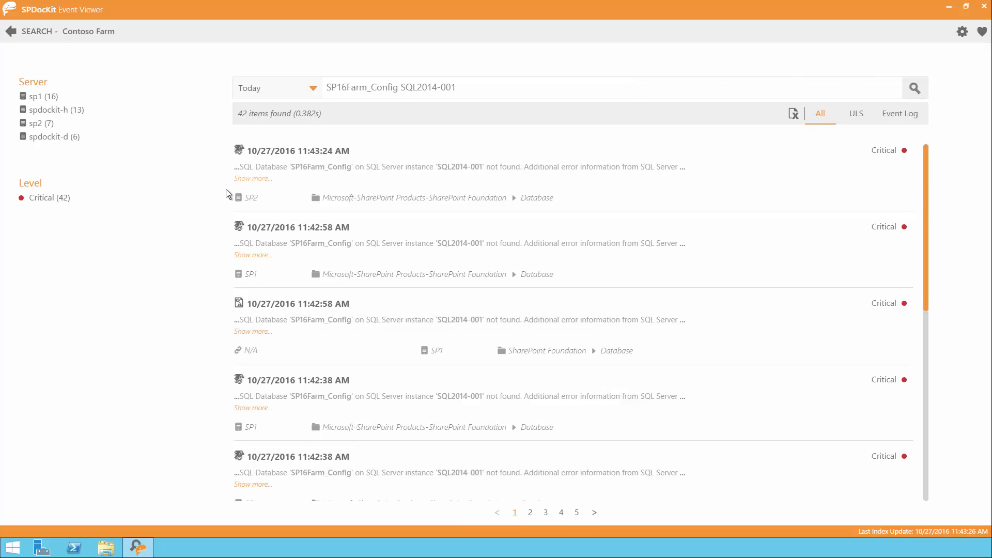
{"action": "left_click", "coordinate": [252, 178]}
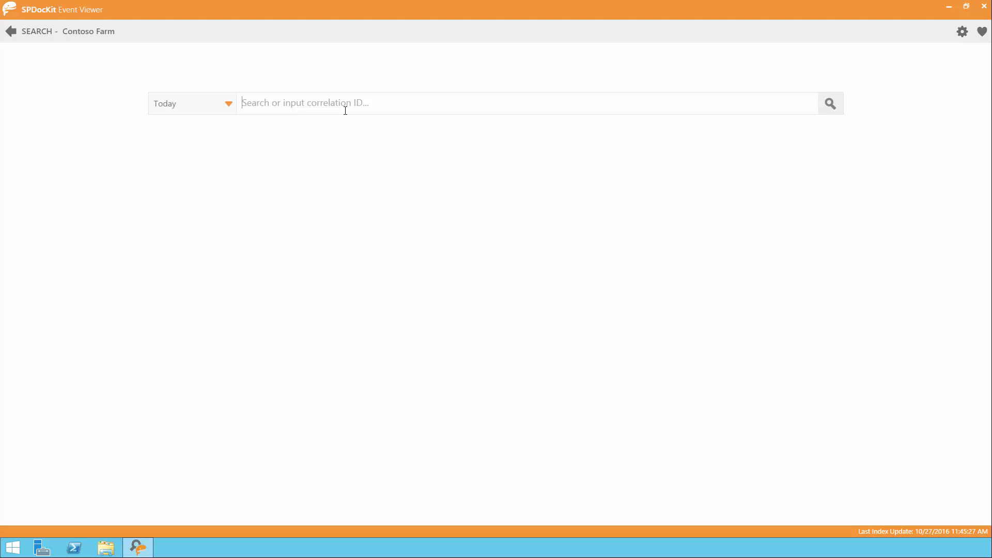
Search for SP16Farm_Config.
{"action": "type", "text": "SP1"}
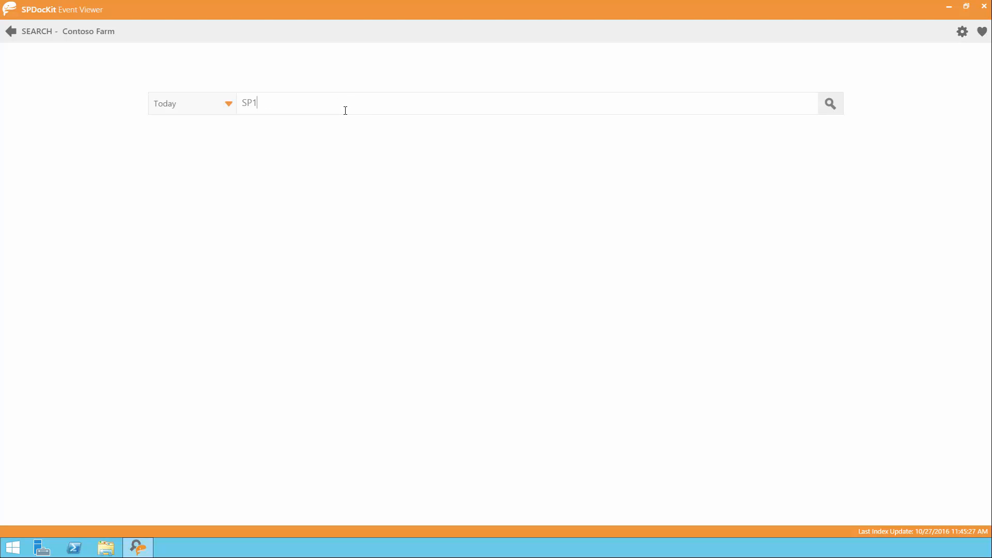
{"action": "type", "text": "6Farm"}
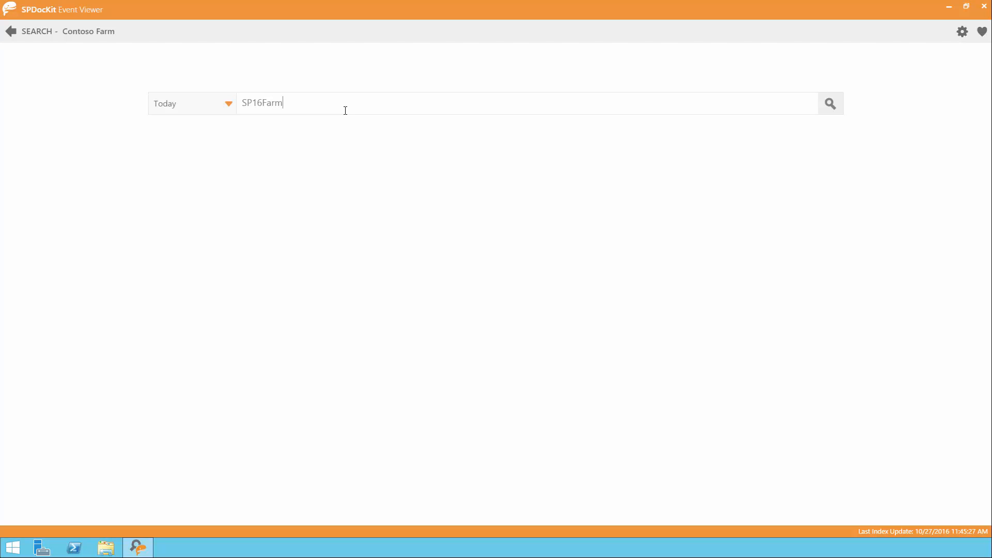
{"action": "type", "text": "_Config"}
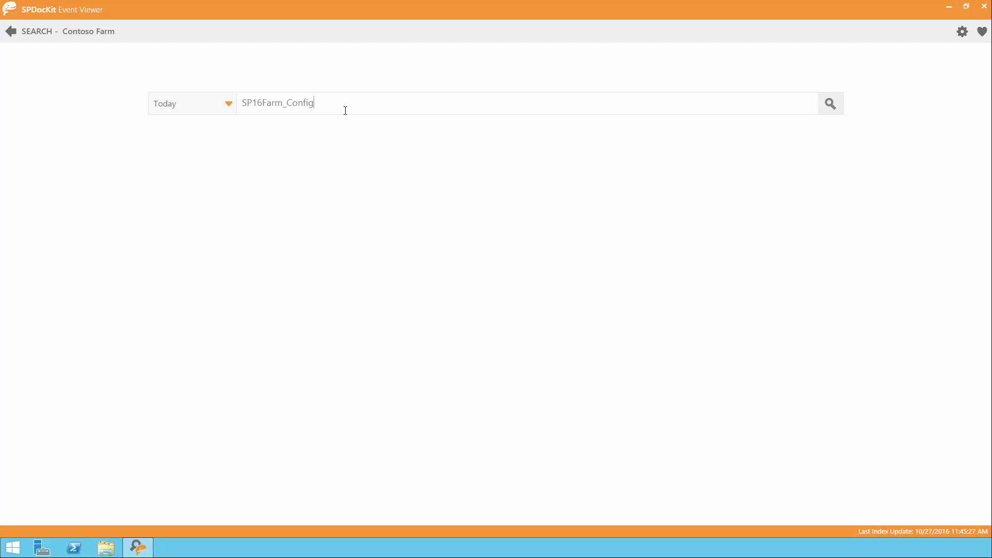
{"action": "left_click", "coordinate": [829, 103]}
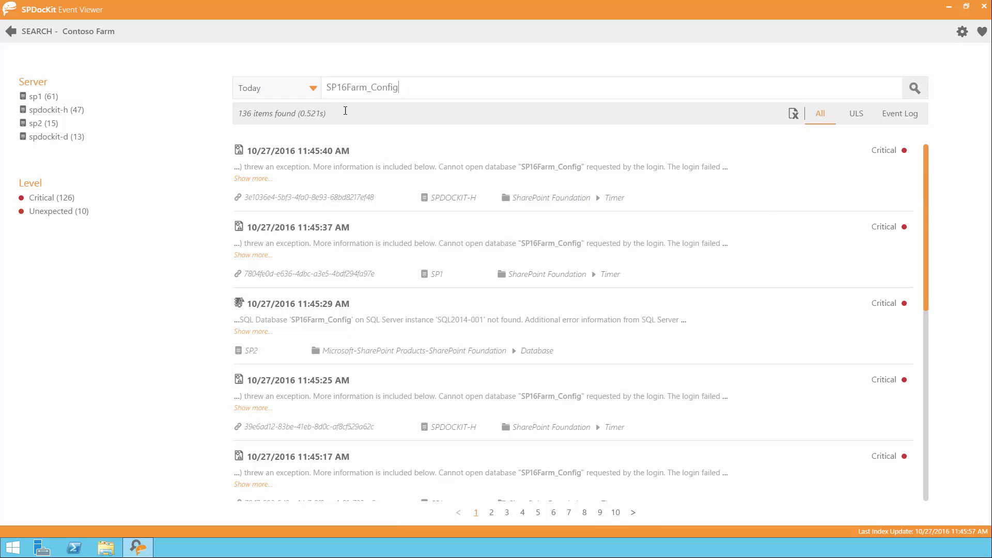
{"action": "mouse_move", "coordinate": [313, 133]}
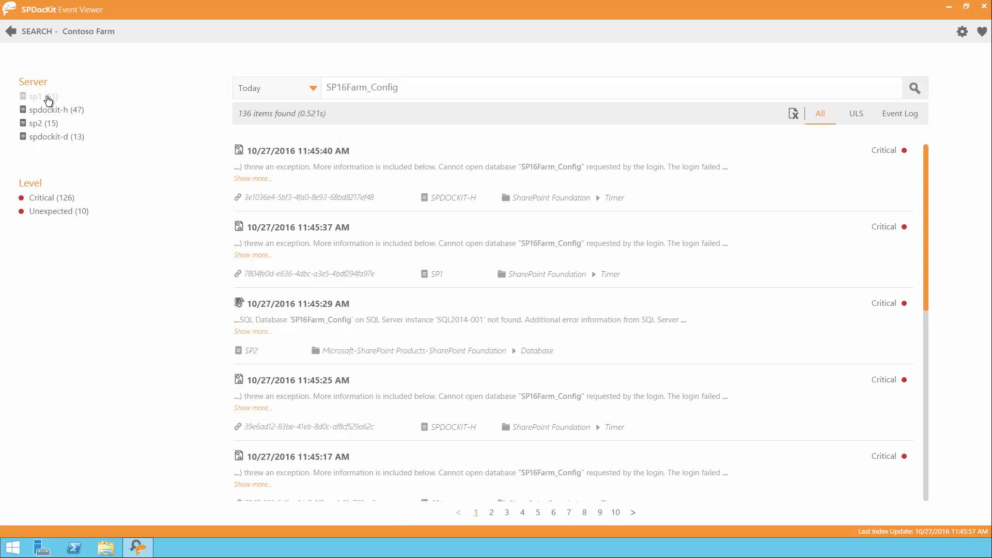
Filter results to server sp1 and the Unexpected level, then rerun the search.
{"action": "left_click", "coordinate": [36, 96]}
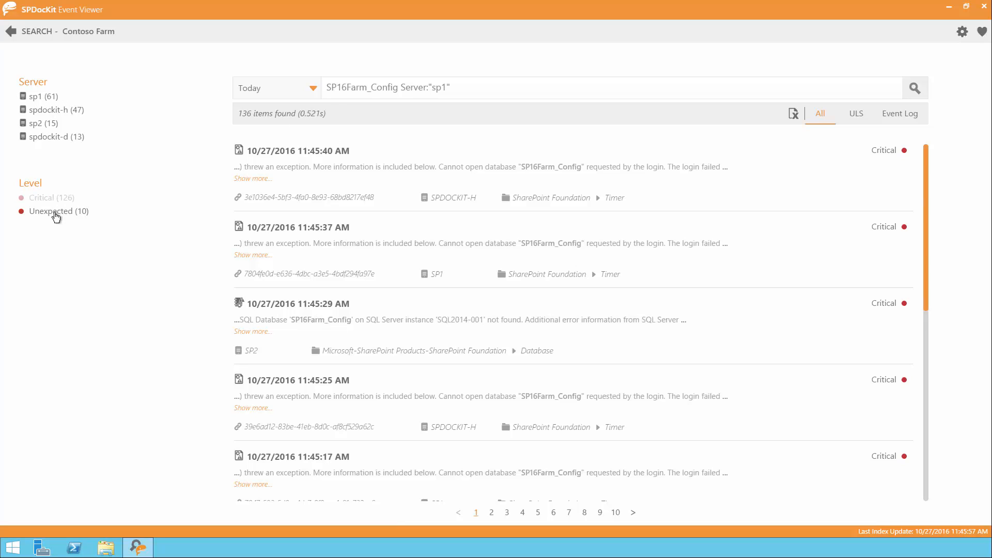
{"action": "left_click", "coordinate": [41, 197]}
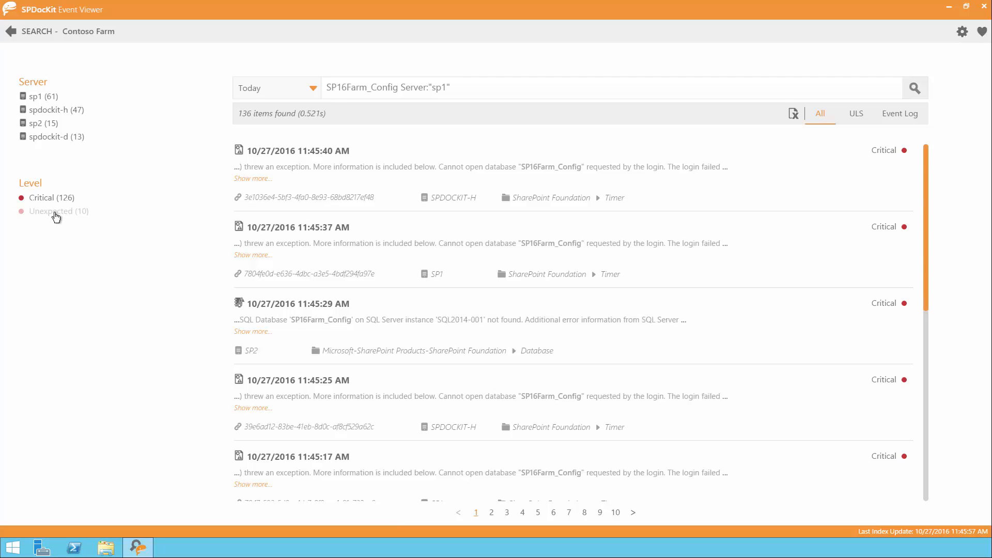
{"action": "left_click", "coordinate": [56, 211]}
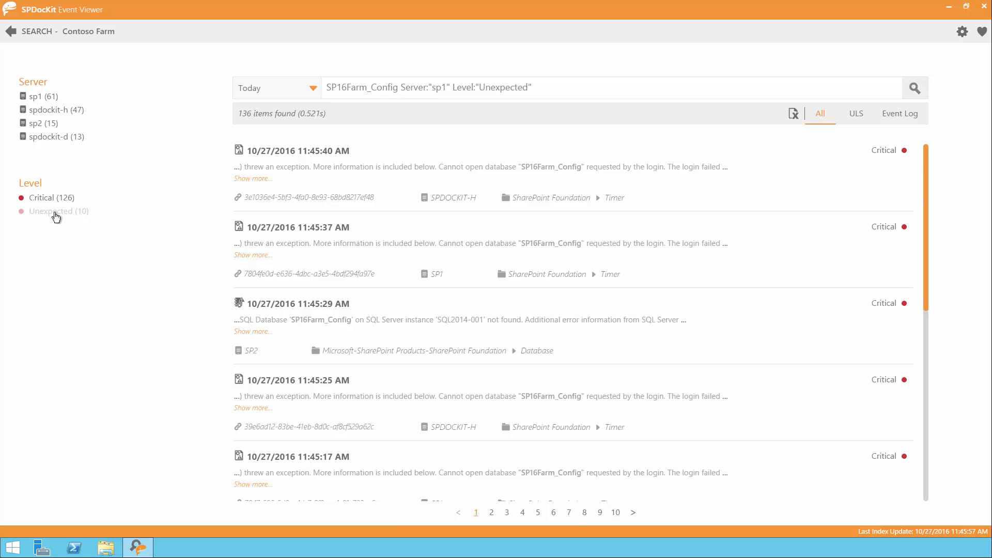
{"action": "left_click", "coordinate": [913, 87]}
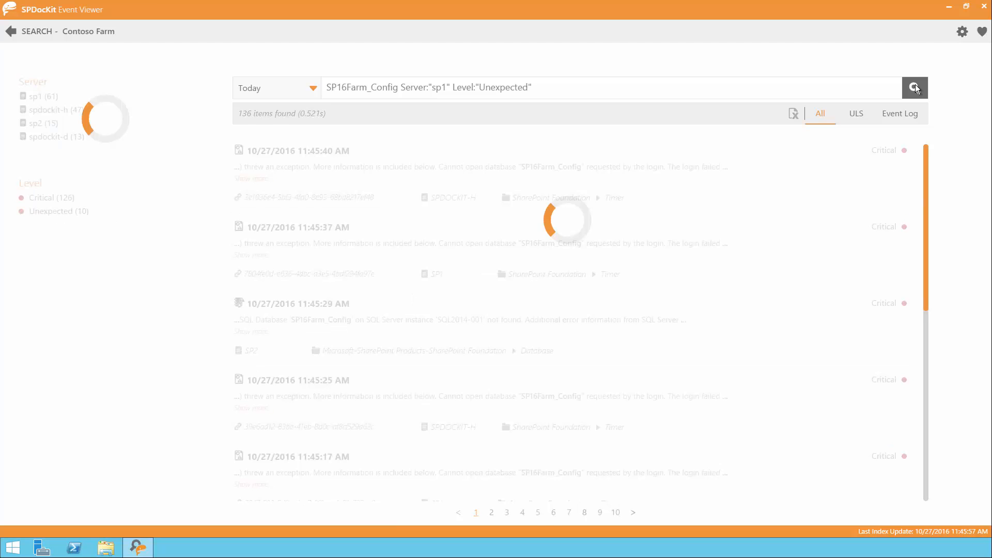
{"action": "left_click", "coordinate": [914, 87]}
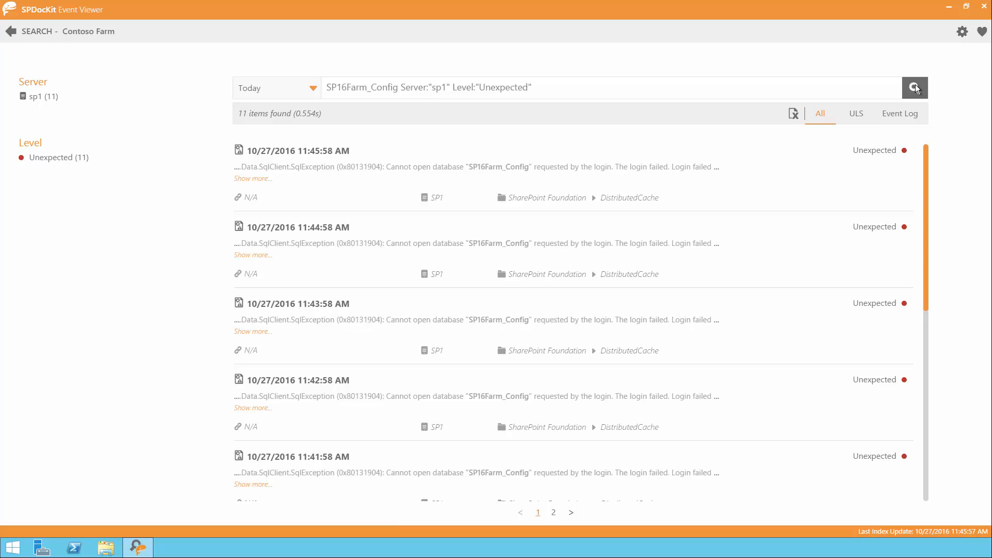
Set the time range to Last Hour.
{"action": "left_click", "coordinate": [310, 88]}
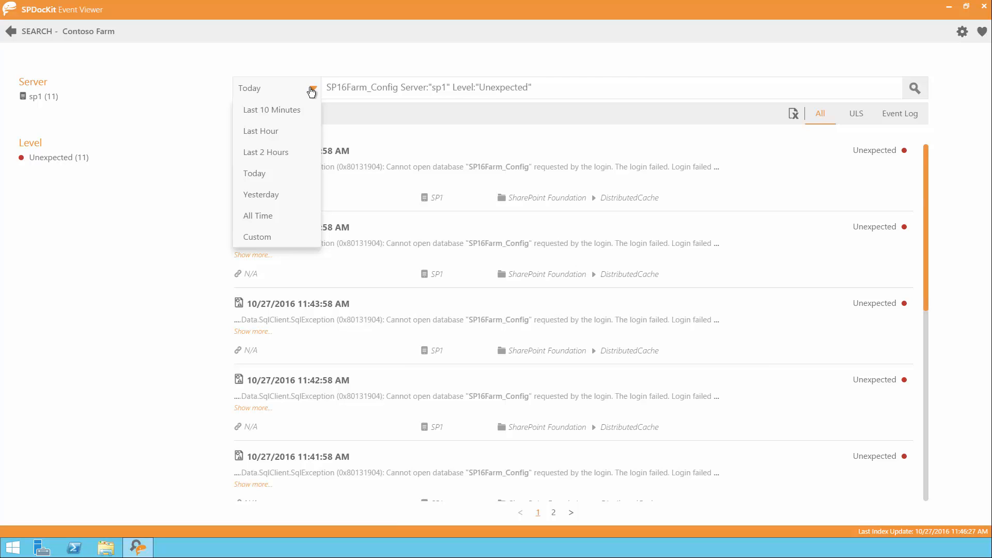
{"action": "mouse_move", "coordinate": [261, 131]}
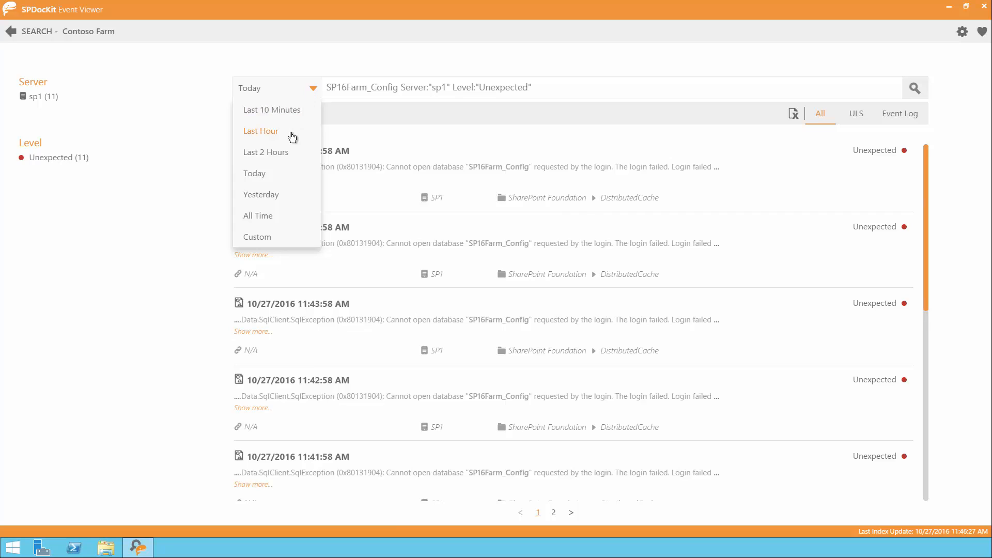
{"action": "left_click", "coordinate": [260, 130]}
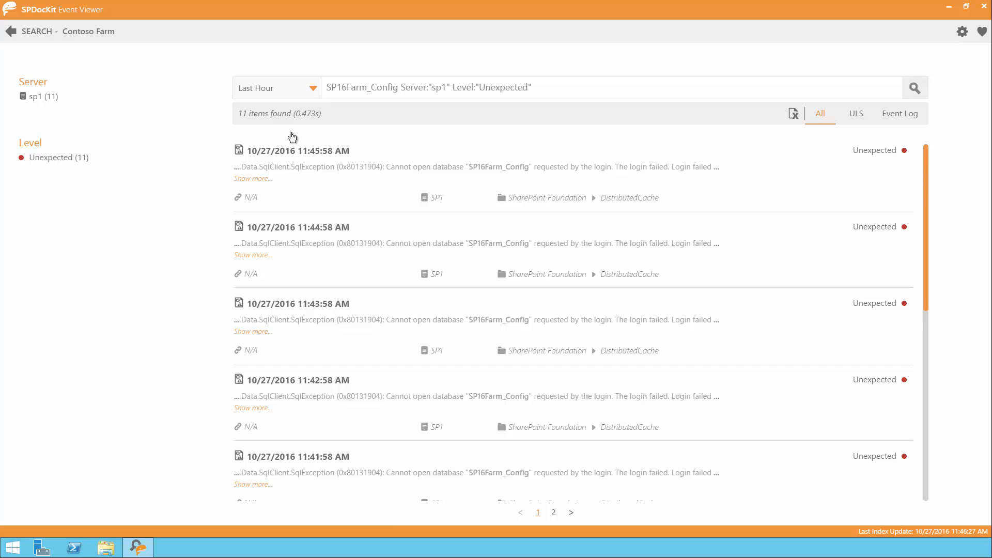
{"action": "mouse_move", "coordinate": [260, 184]}
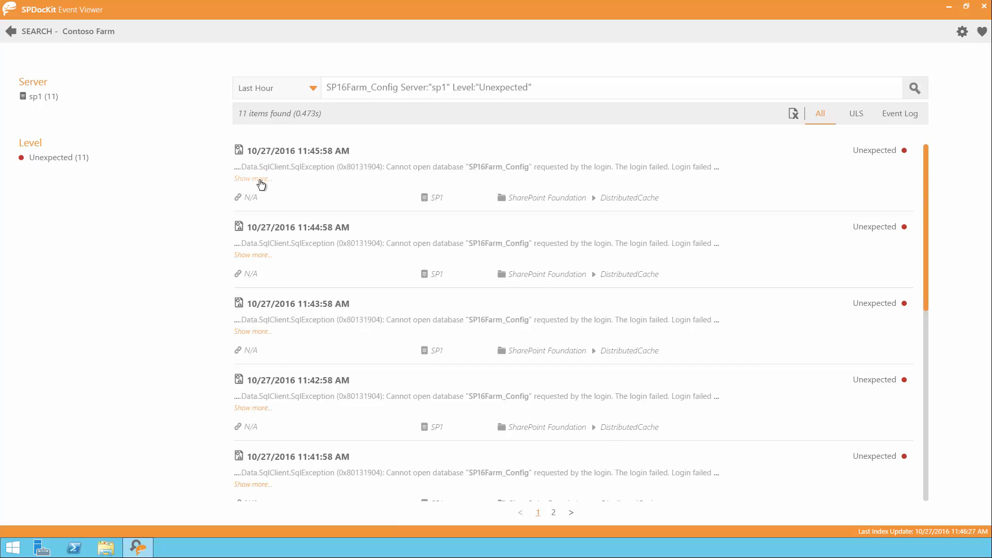
Expand the newest entry and rerun the search with the keyword Exception added.
{"action": "left_click", "coordinate": [251, 178]}
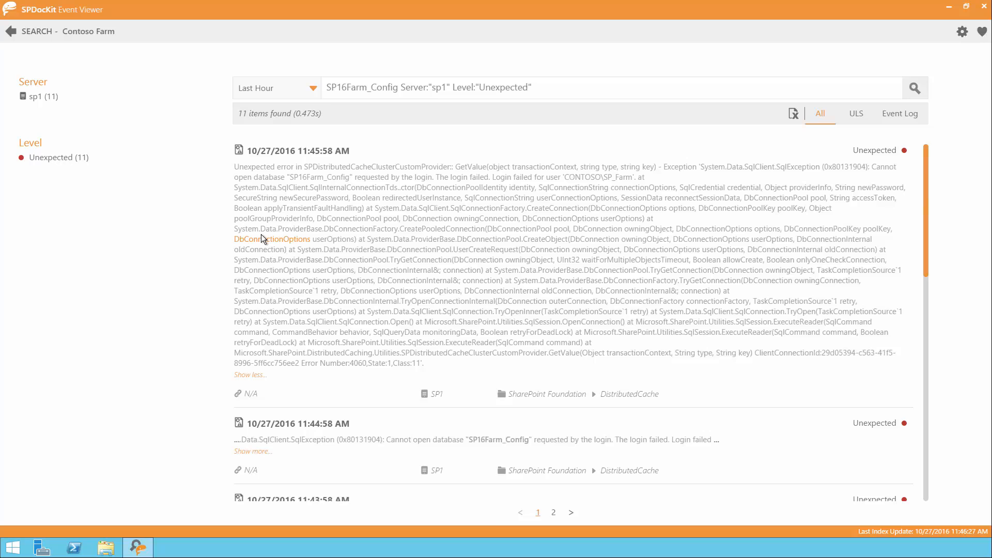
{"action": "mouse_move", "coordinate": [389, 297]}
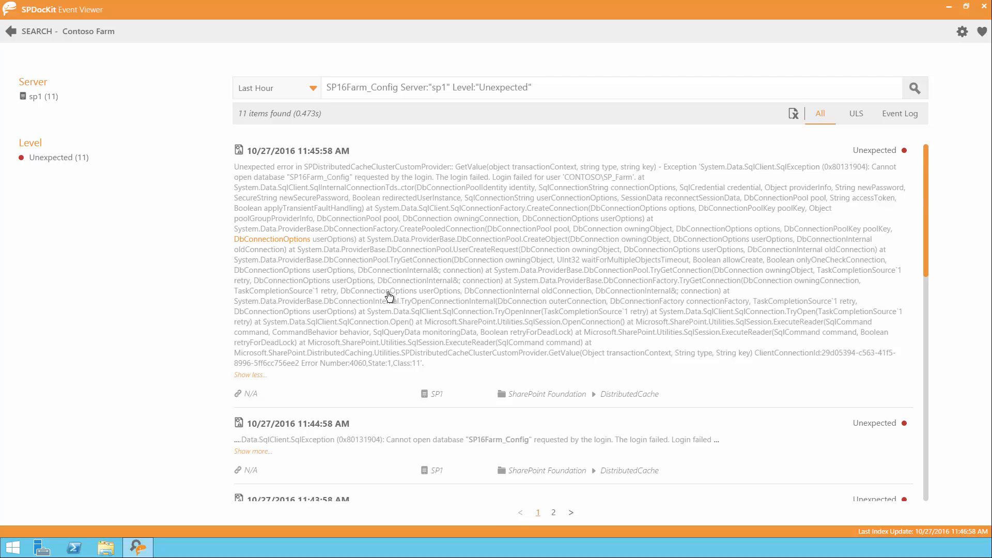
{"action": "mouse_move", "coordinate": [680, 166]}
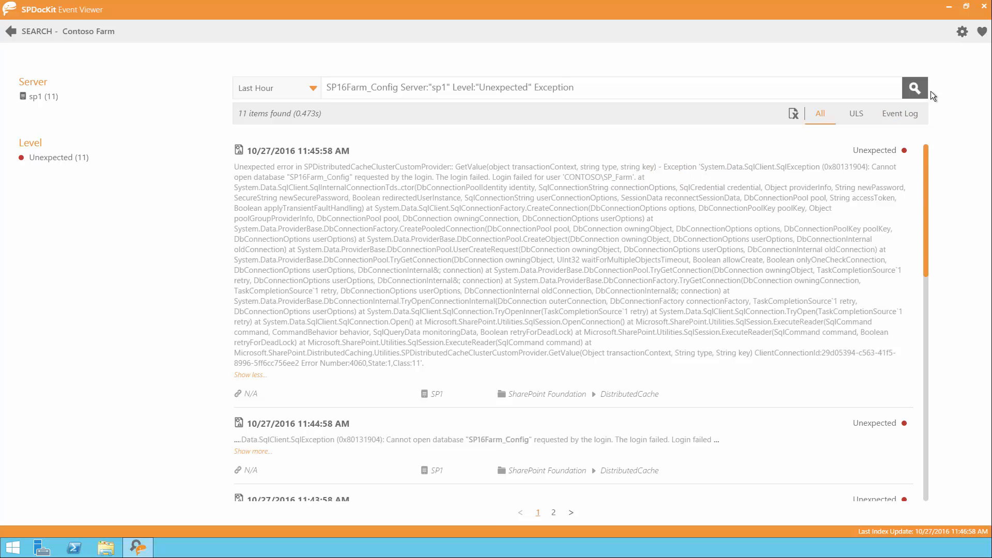
{"action": "mouse_move", "coordinate": [919, 95]}
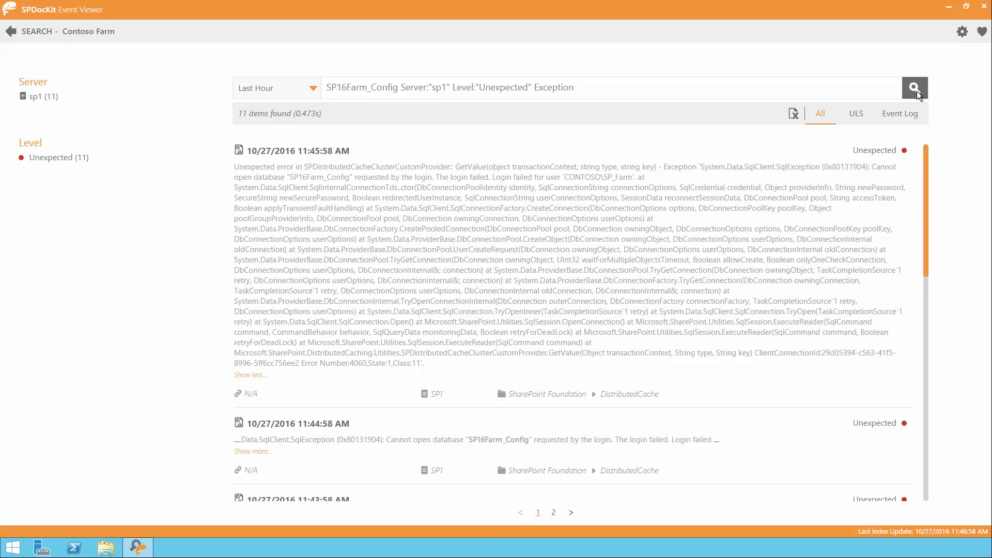
{"action": "left_click", "coordinate": [913, 88]}
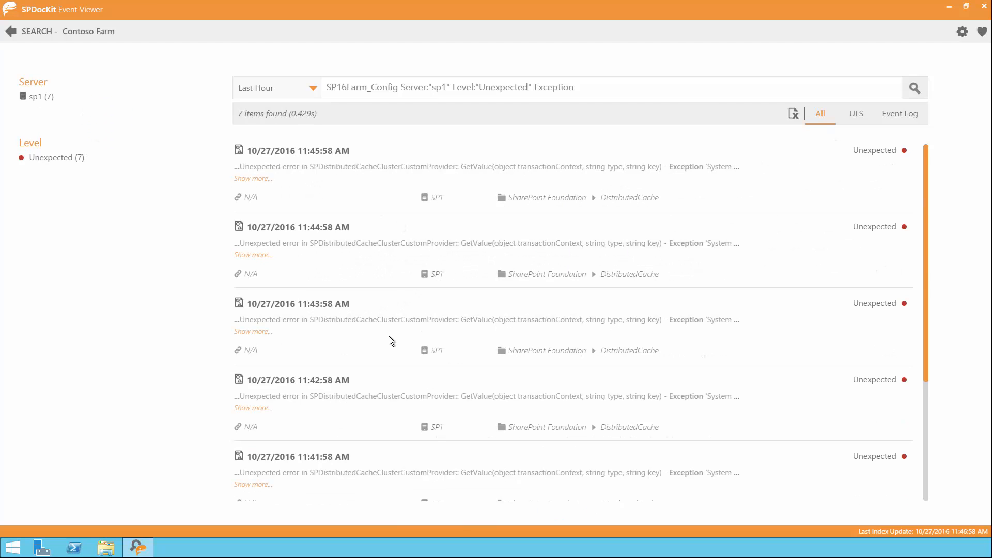
{"action": "scroll", "scroll_direction": "down", "scroll_amount": 3}
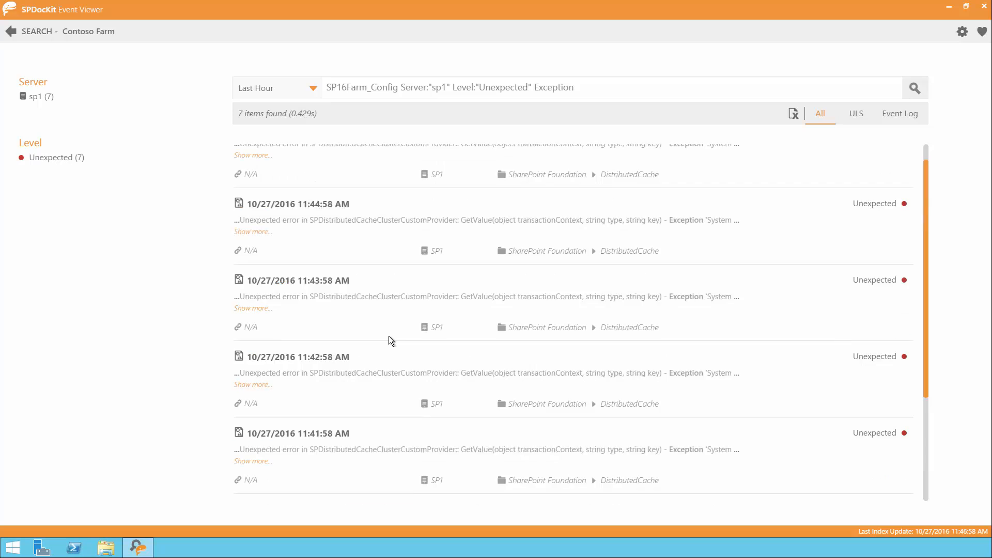
{"action": "scroll", "scroll_direction": "up", "scroll_amount": 3}
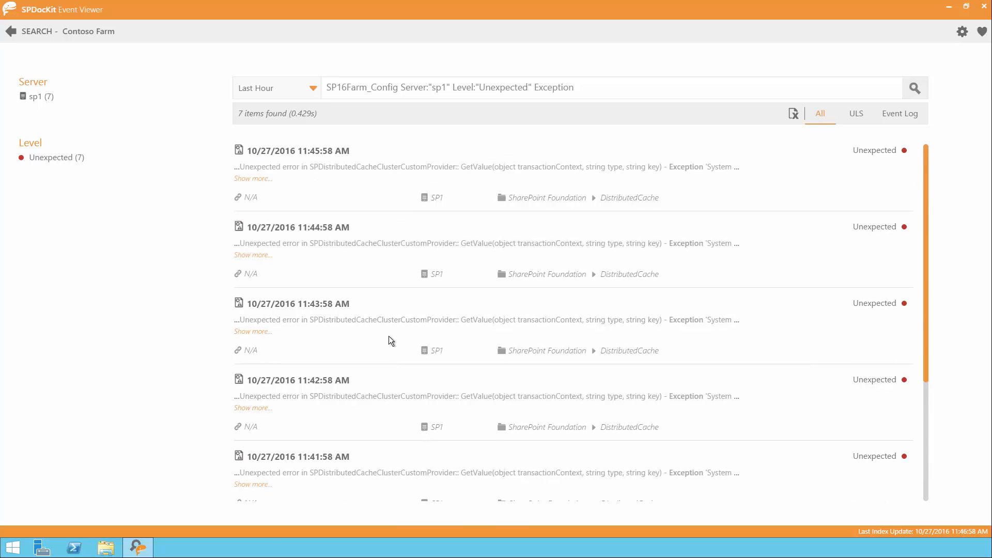
{"action": "mouse_move", "coordinate": [440, 280]}
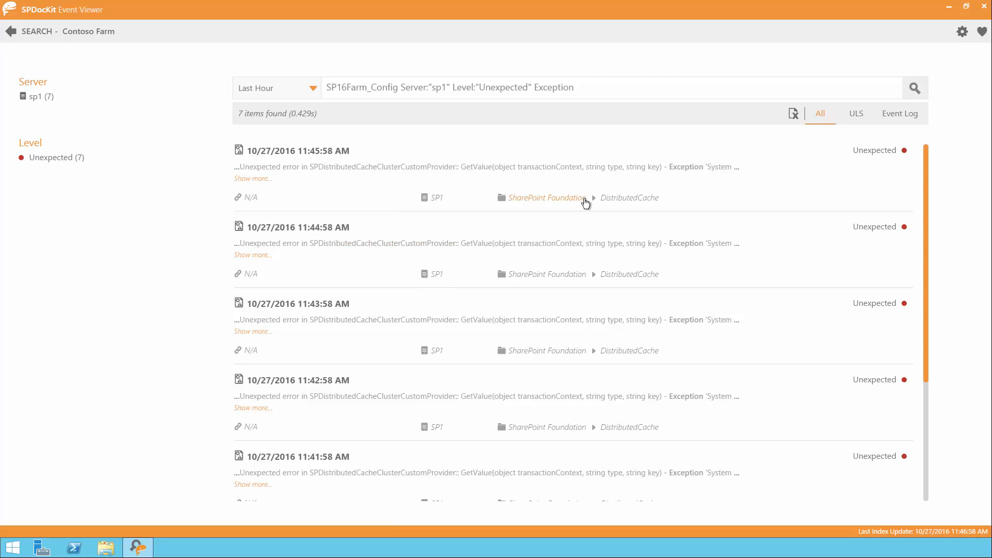
{"action": "mouse_move", "coordinate": [614, 208]}
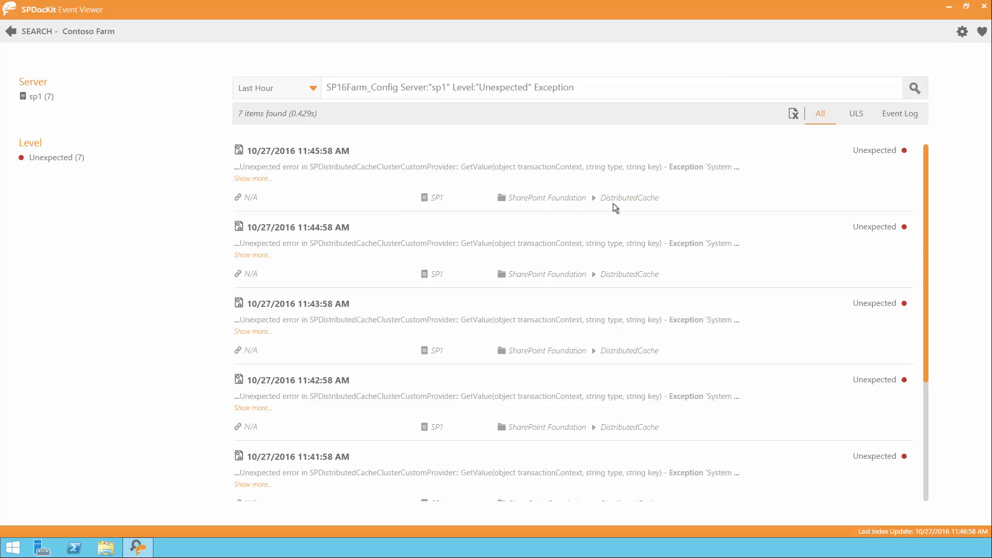
{"action": "mouse_move", "coordinate": [337, 241]}
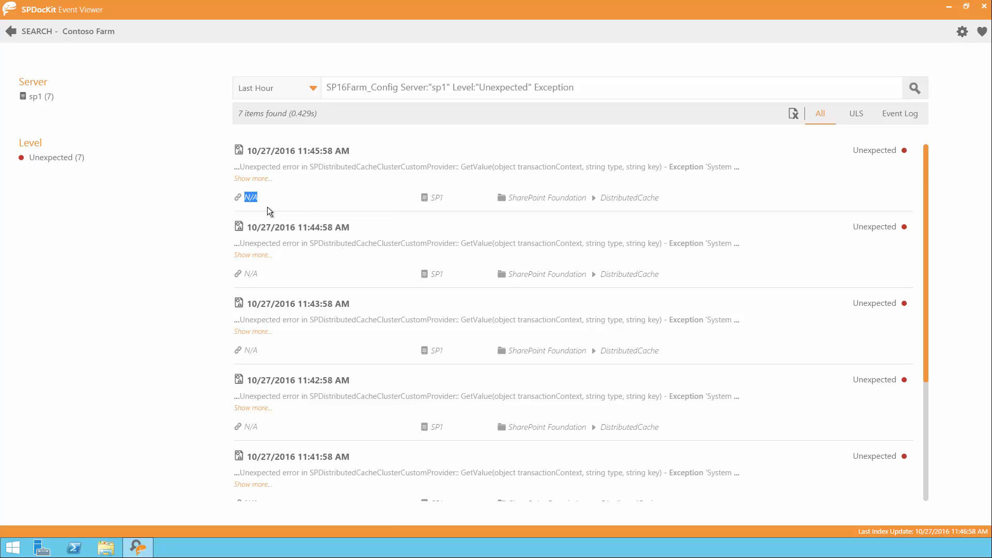
{"action": "mouse_move", "coordinate": [302, 209]}
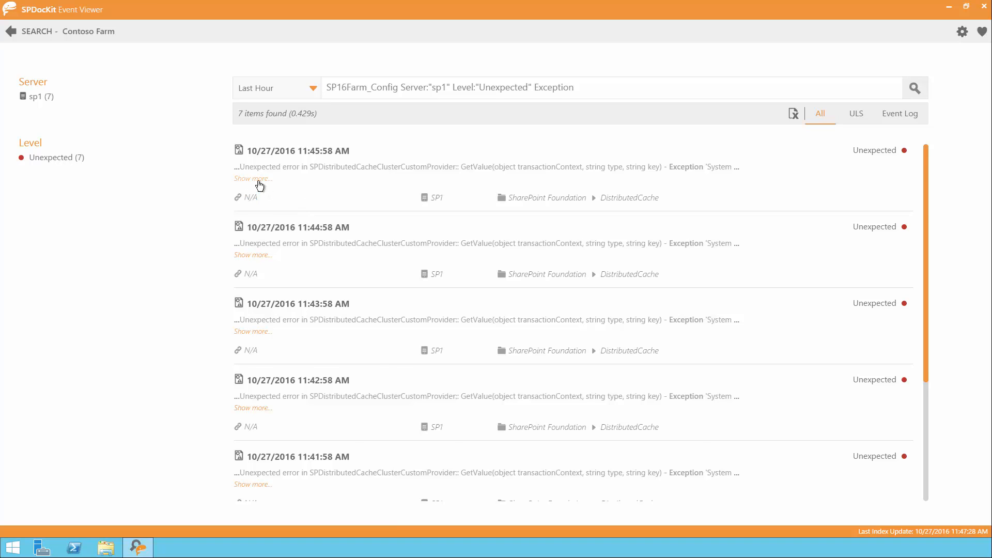
Expand the newest result showing the SP16Farm_Config login failure by CONTOSO\SP_Farm.
{"action": "left_click", "coordinate": [253, 179]}
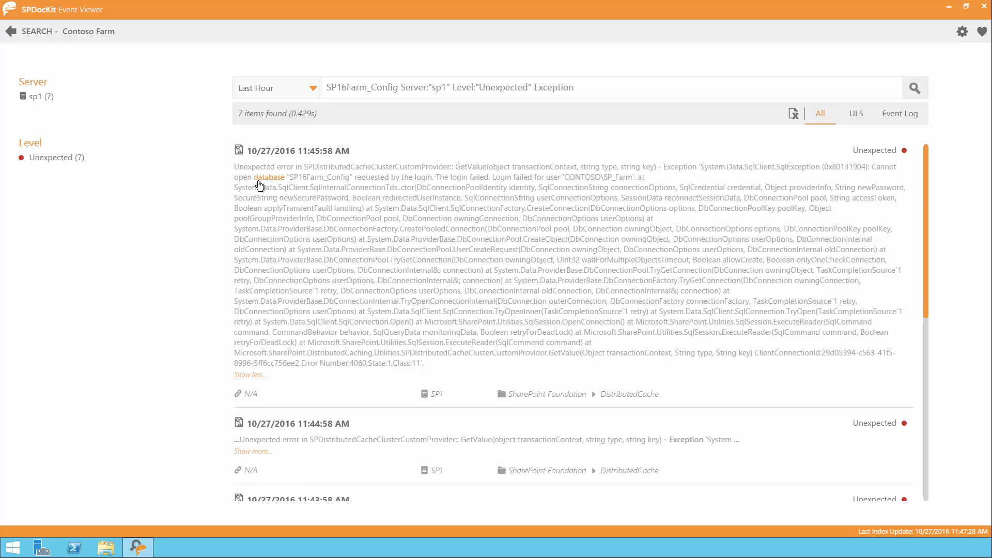
{"action": "mouse_move", "coordinate": [811, 99]}
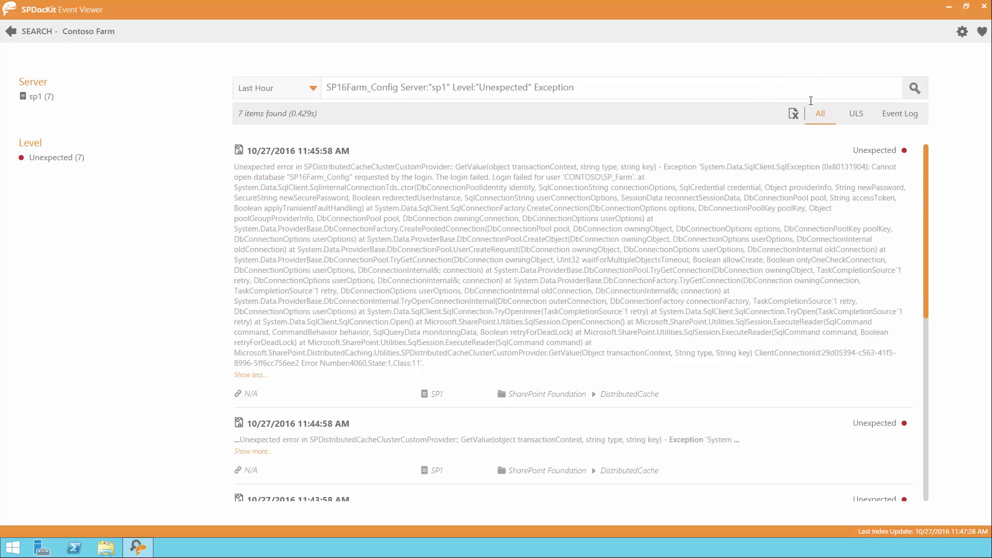
{"action": "mouse_move", "coordinate": [794, 114]}
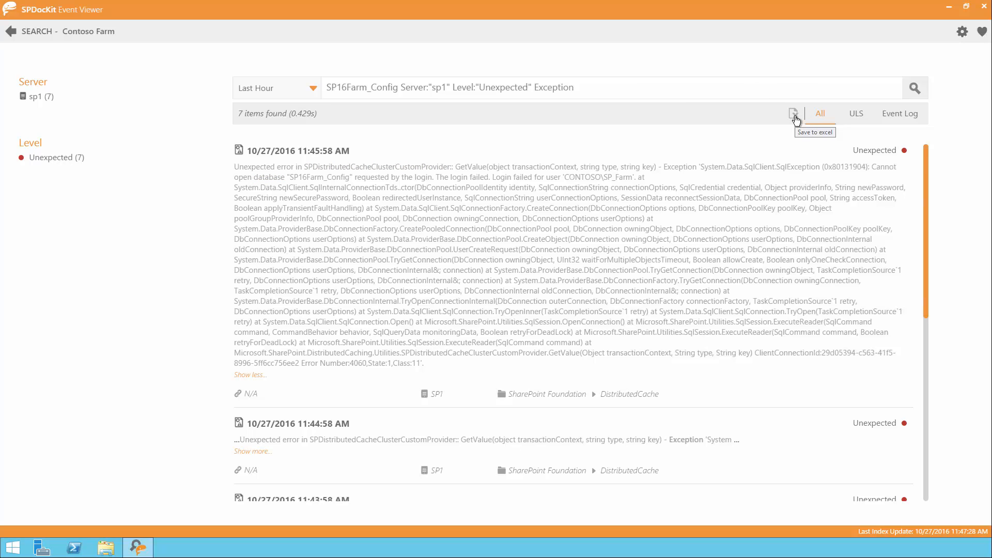